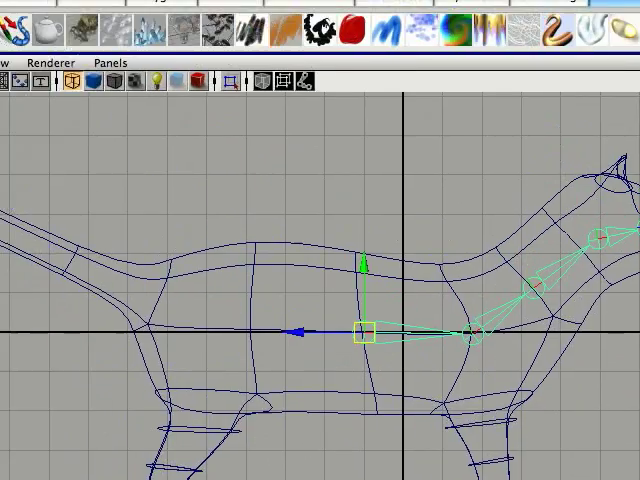
Place a joint along the cat's back as part of the spine chain
left_click(404, 12)
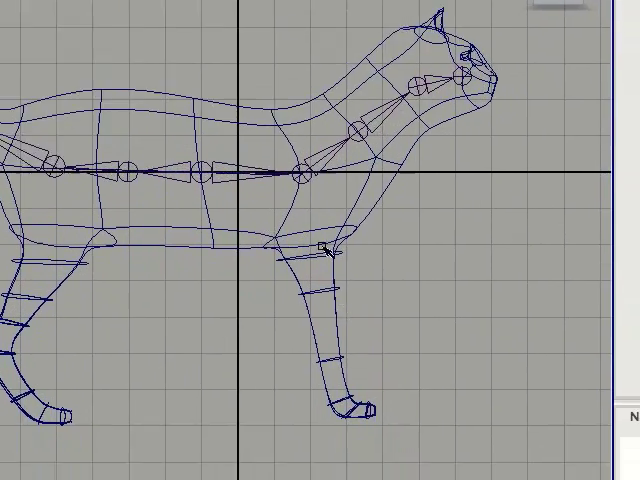
left_click(410, 12)
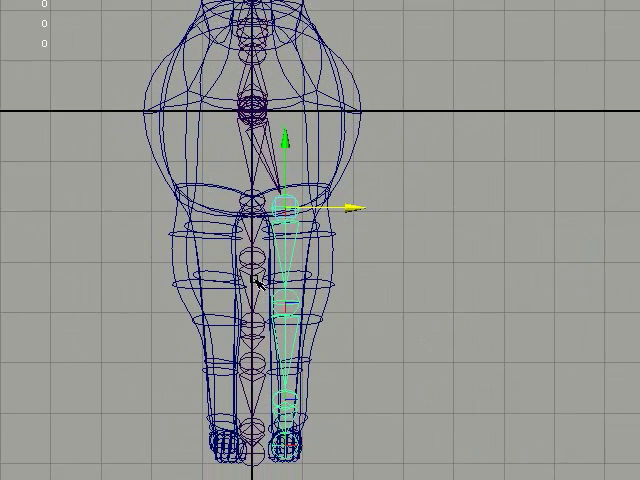
Switch to the front view to fit the leg root joint inside the leg mesh
key("space")
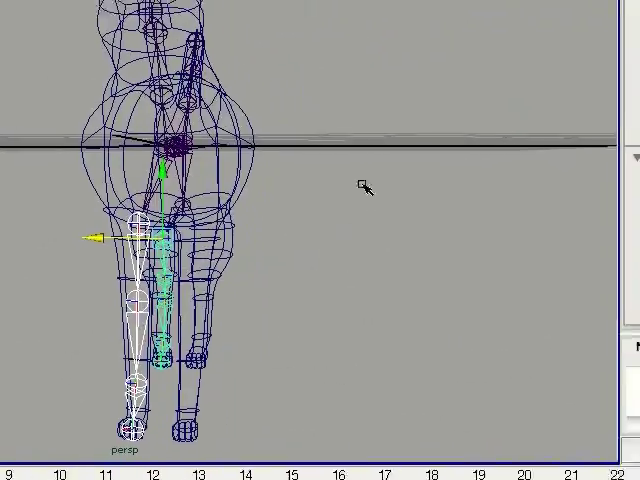
Mirror the front leg's joint chain from its top joint to the opposite leg
left_click(330, 12)
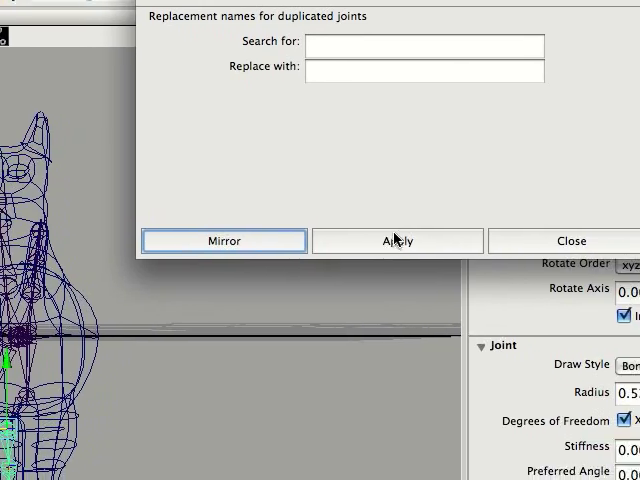
left_click(572, 240)
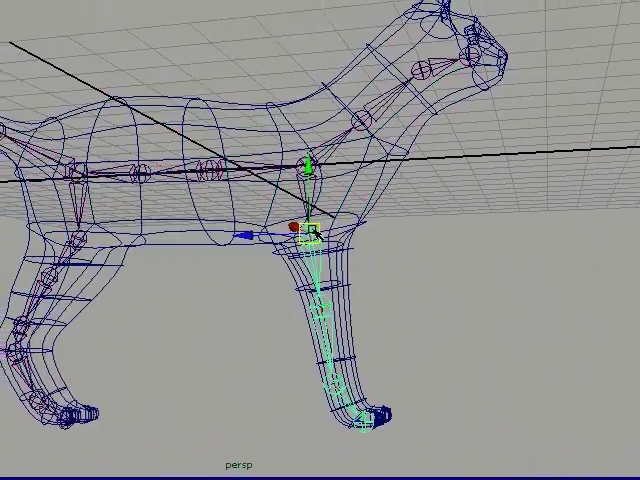
left_click(340, 12)
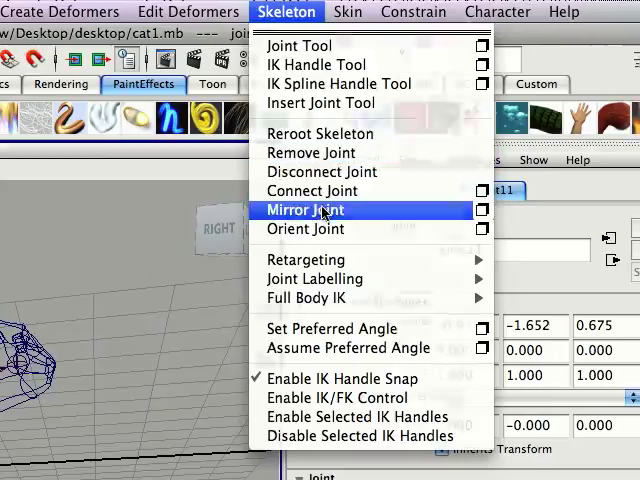
left_click(304, 210)
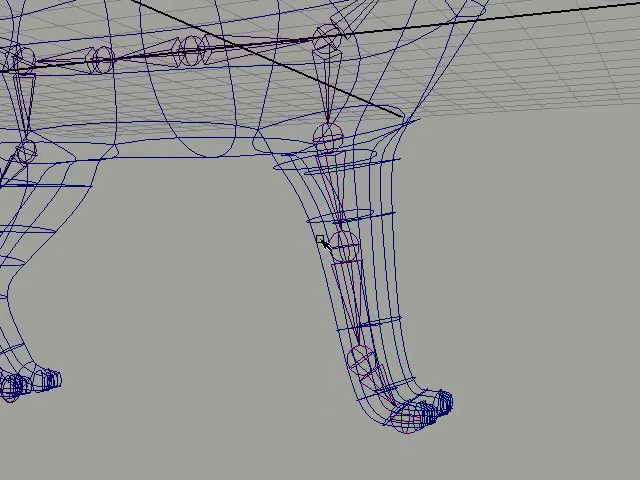
Start the IK Handle Tool from the Skeleton menu for the front leg
left_click(412, 12)
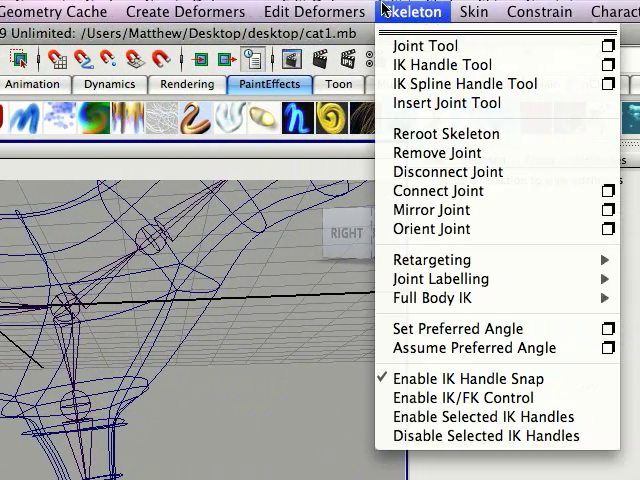
mouse_move(258, 376)
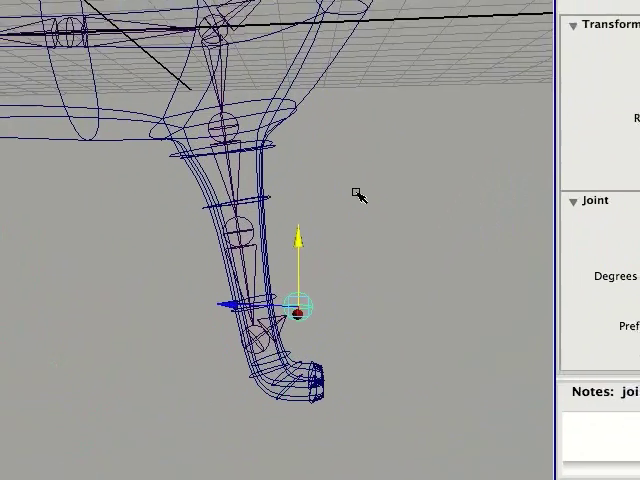
left_click(344, 12)
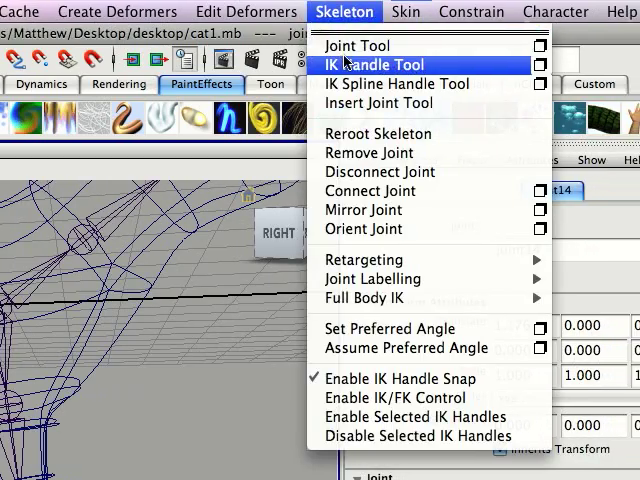
left_click(378, 64)
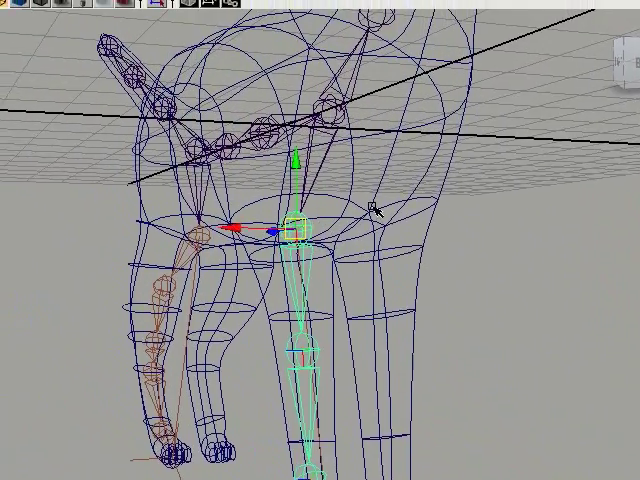
Run an IK handle from another leg's root joint down to its ankle
left_click(342, 12)
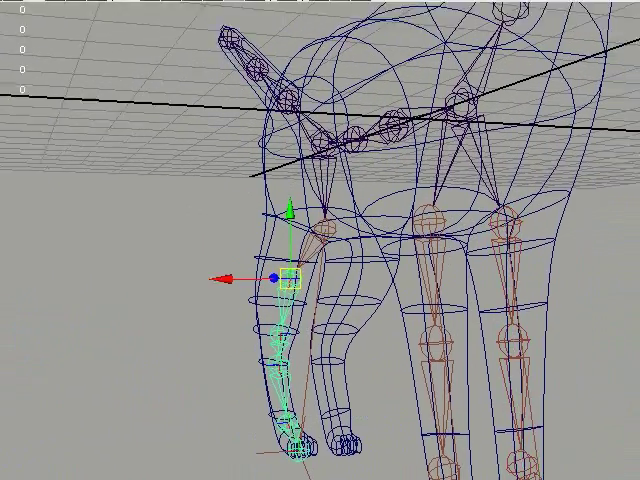
left_click(354, 12)
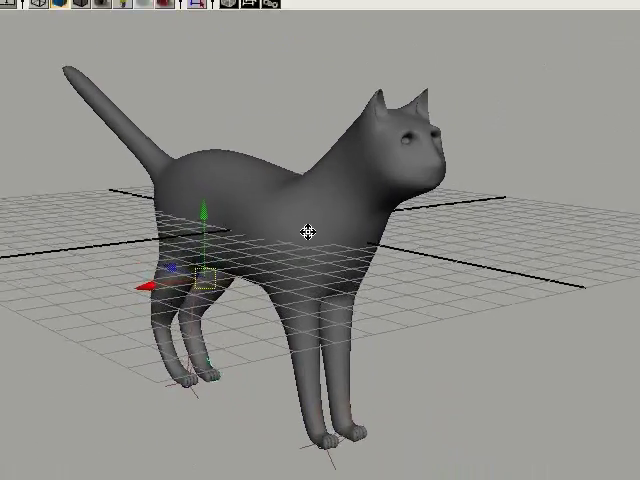
Select the cat mesh with the root joint and apply Smooth Bind
right_click(320, 228)
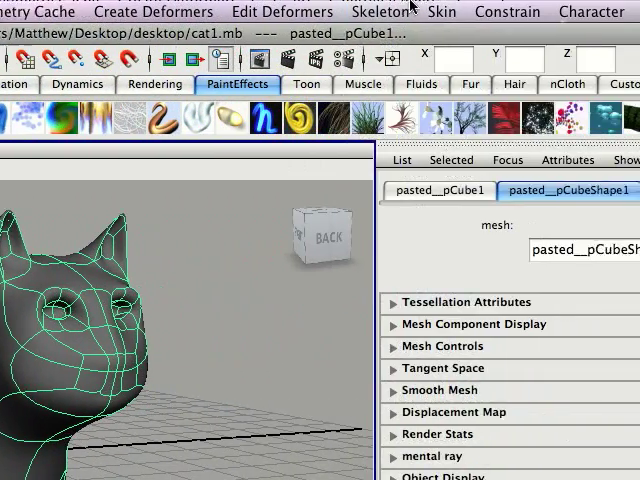
left_click(284, 12)
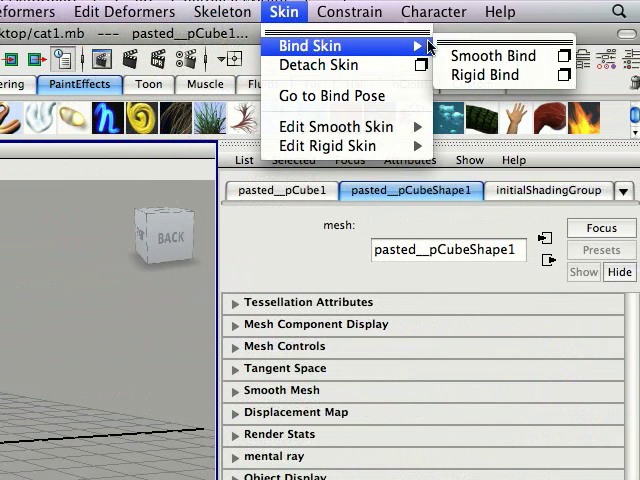
left_click(488, 56)
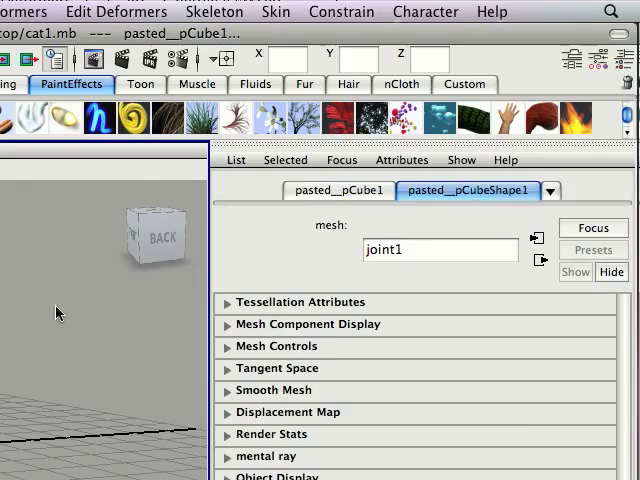